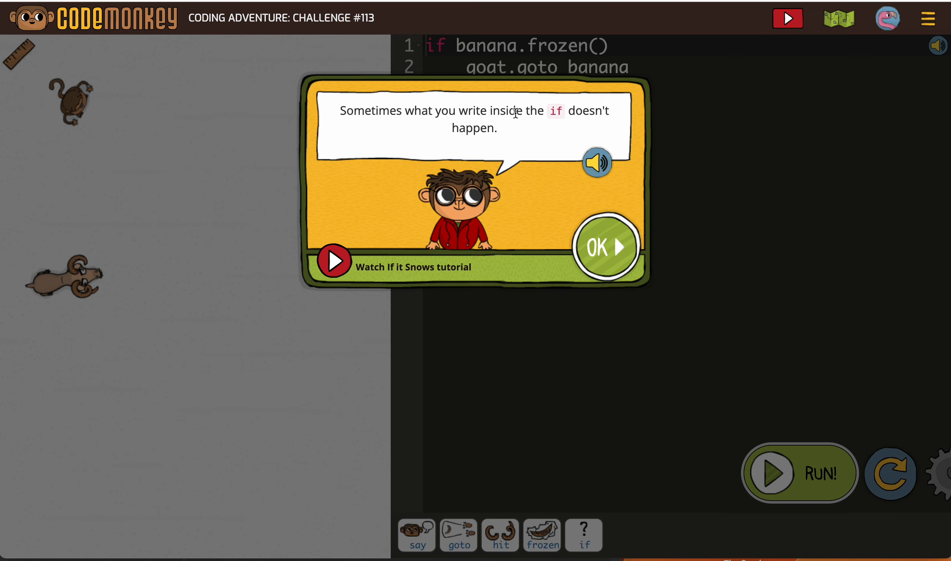
mouse_move(459, 130)
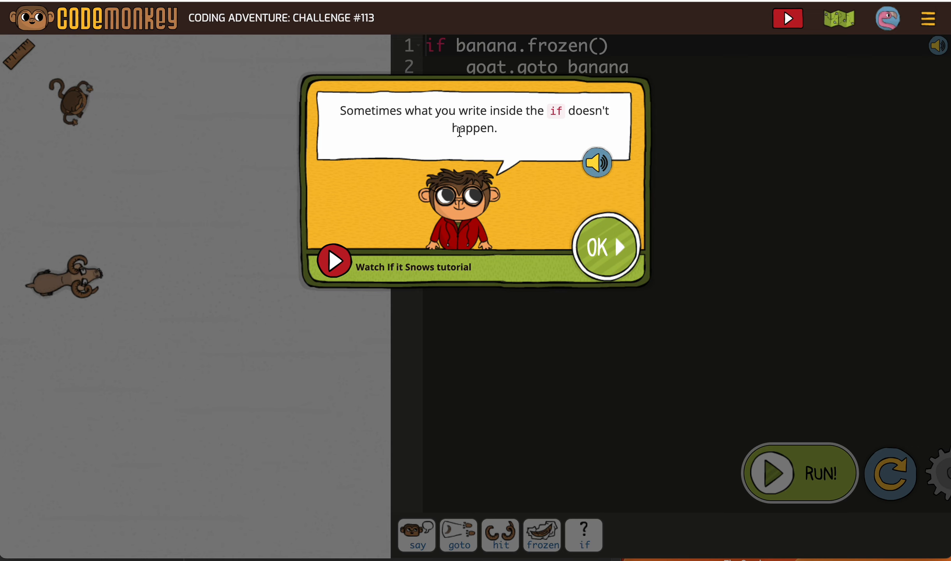
mouse_move(614, 255)
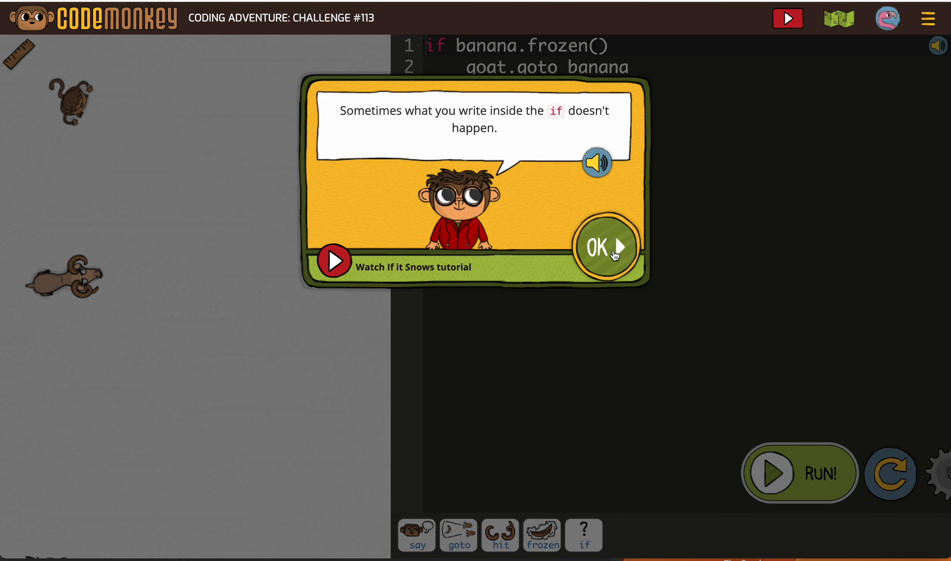
- Dismiss the if-statement tip to reveal the challenge scene and starter code
left_click(603, 248)
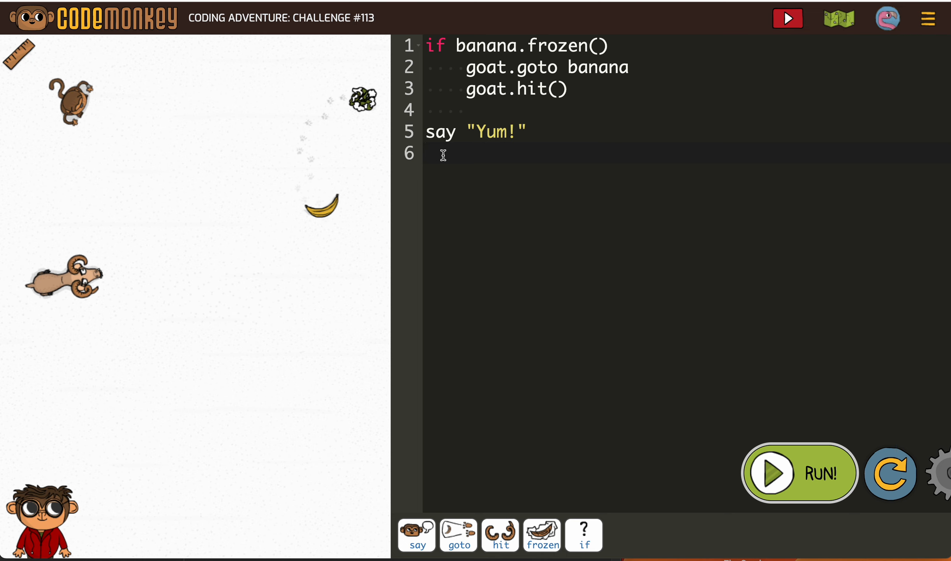
mouse_move(459, 535)
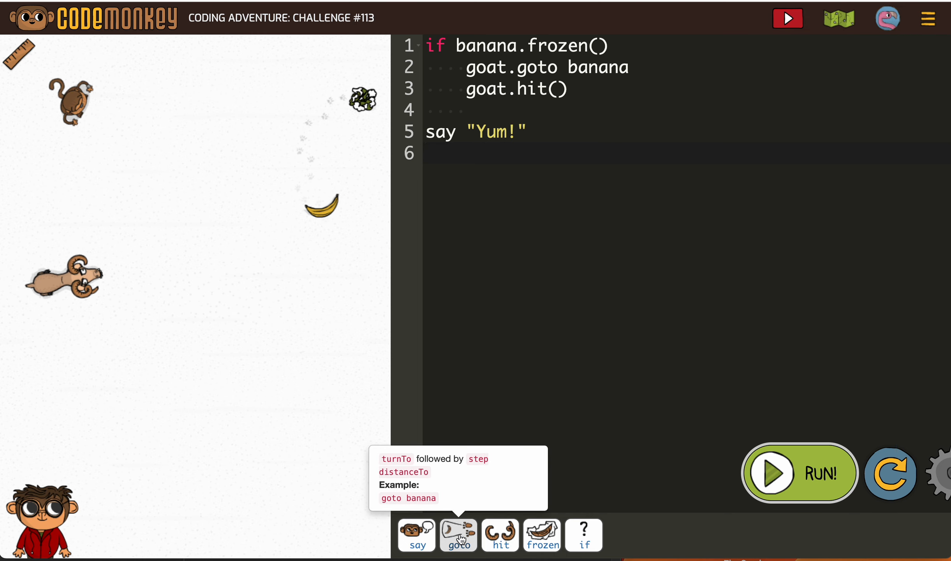
- Write "goto banana" as the final line after say "Yum!", then move the cursor to empty line 4
type("goto banana")
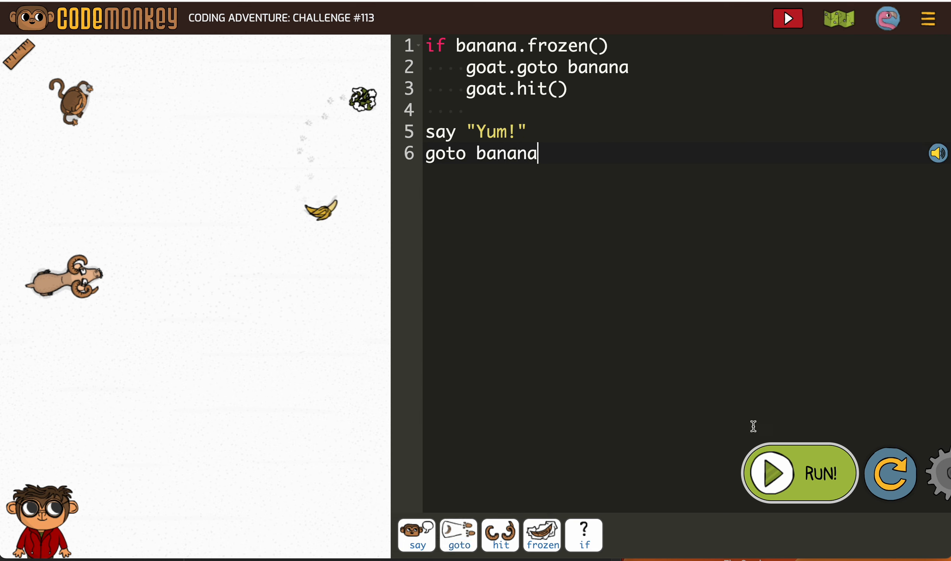
left_click(799, 472)
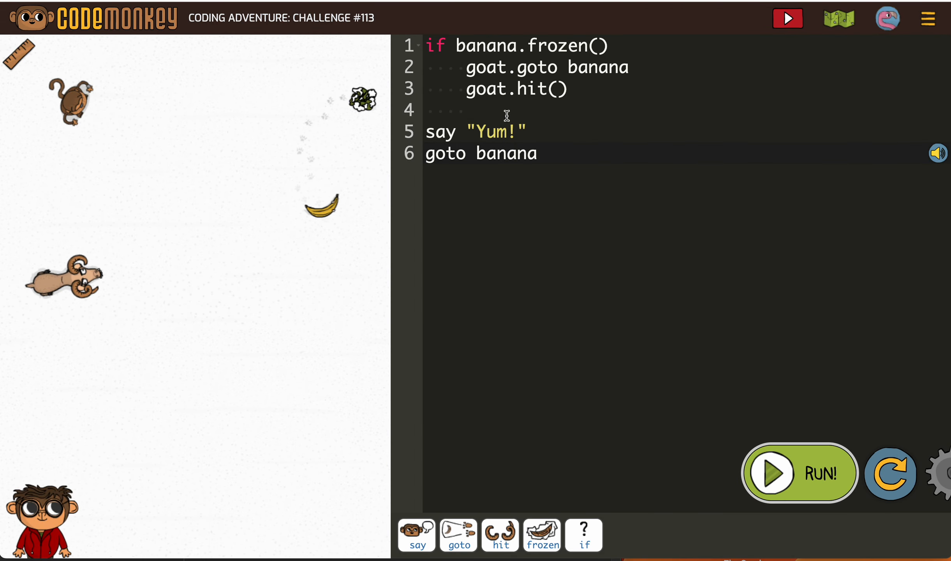
left_click(427, 110)
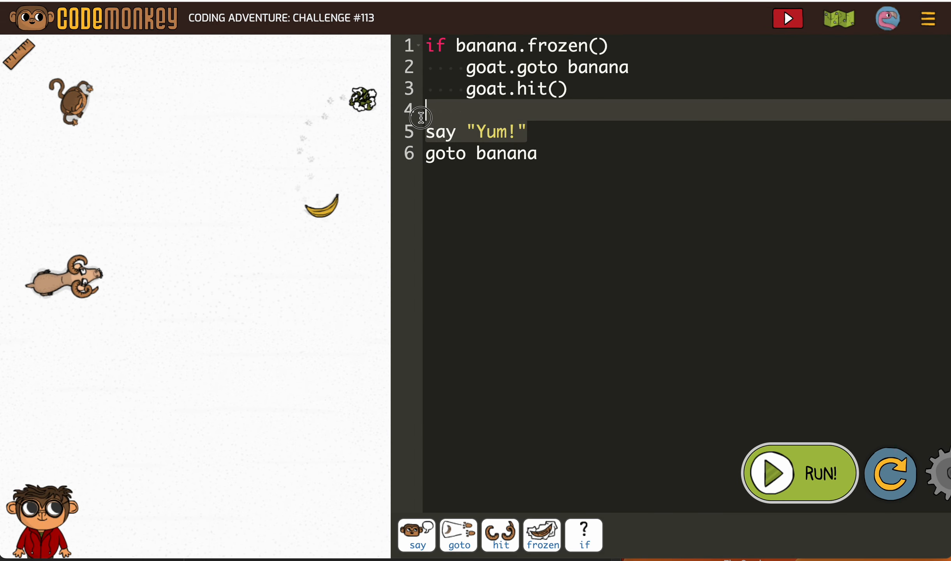